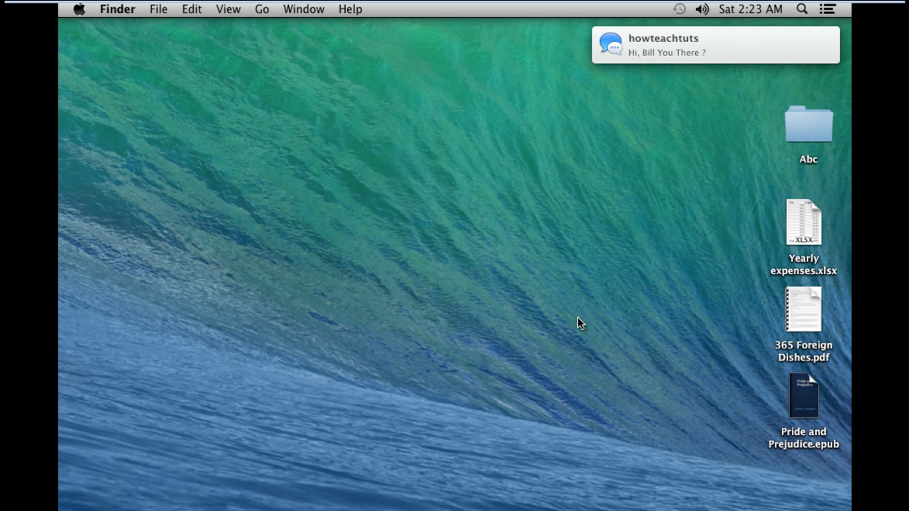
mouse_move(790, 51)
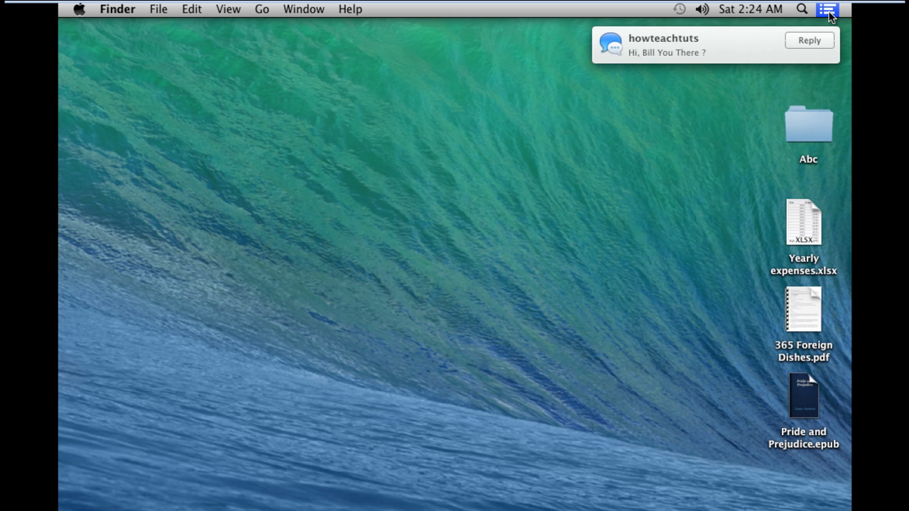
Step: Reply 'Yes' to howteachtuts' message from the notification list, then close the Messages window
left_click(826, 9)
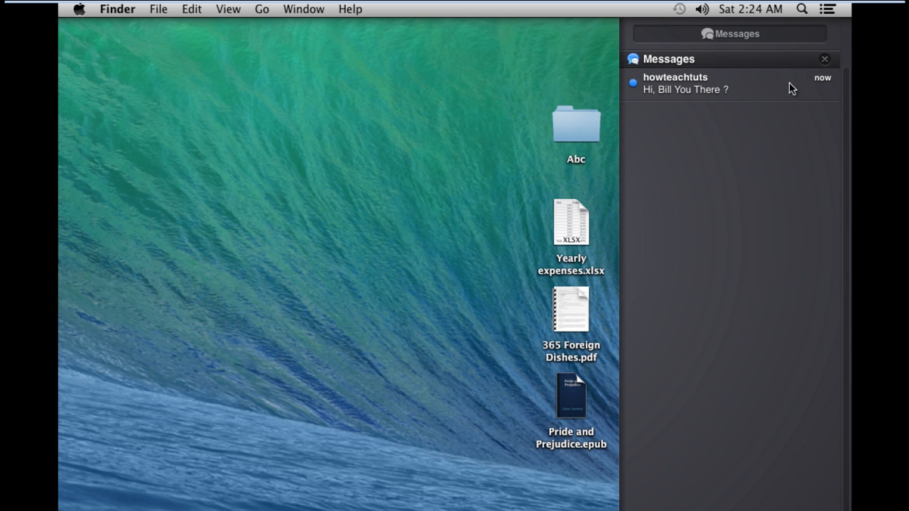
left_click(728, 83)
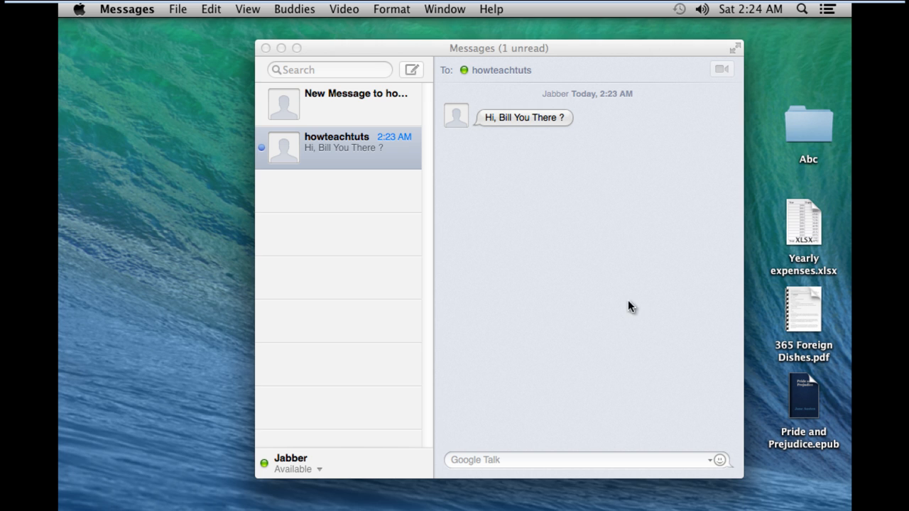
type("Yes")
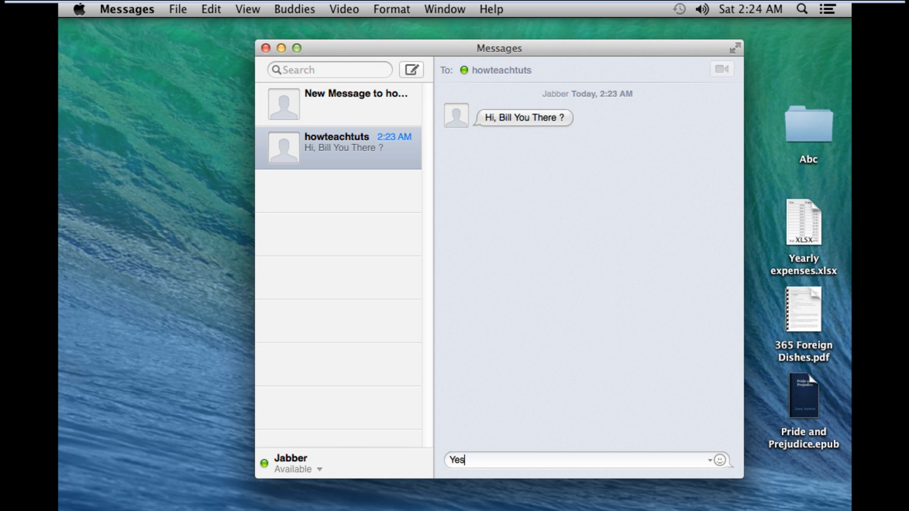
key("return")
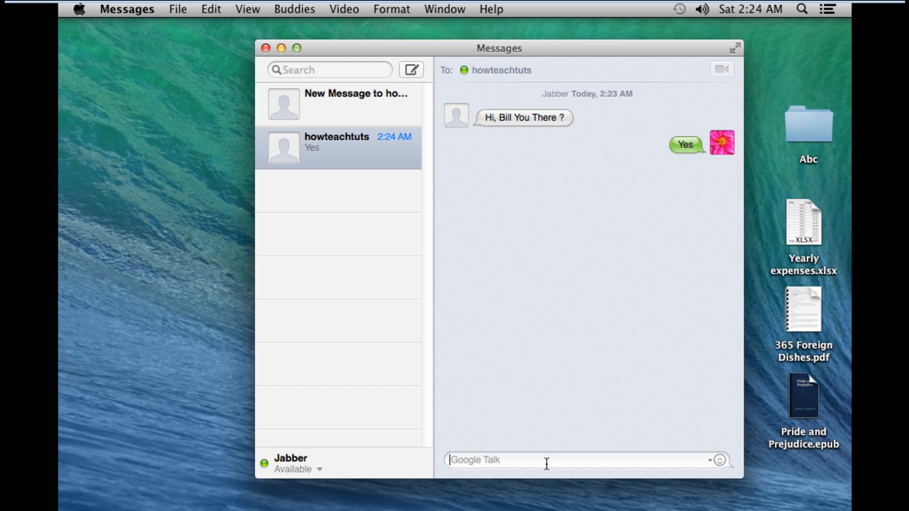
left_click(267, 48)
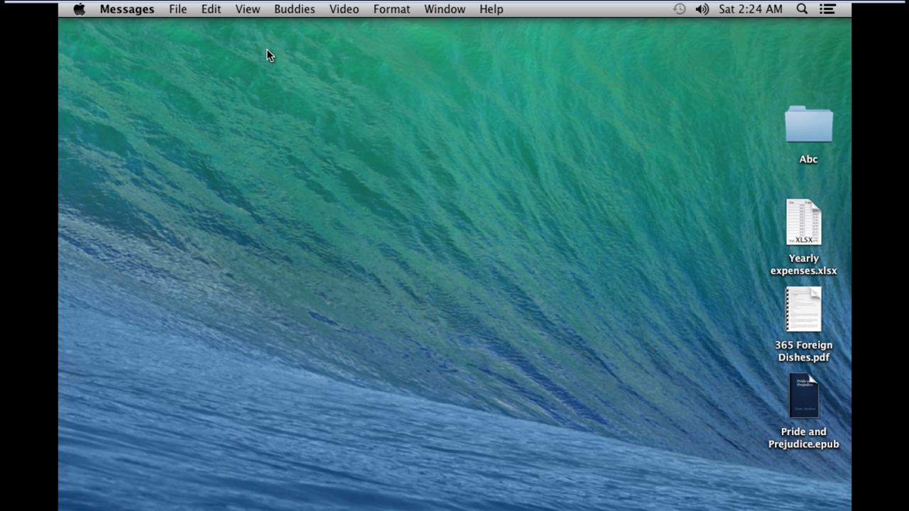
mouse_move(340, 196)
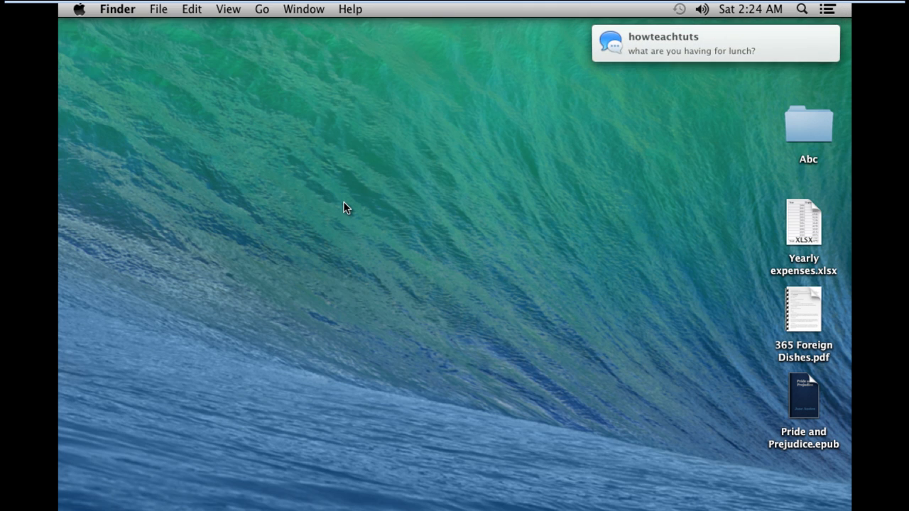
mouse_move(812, 54)
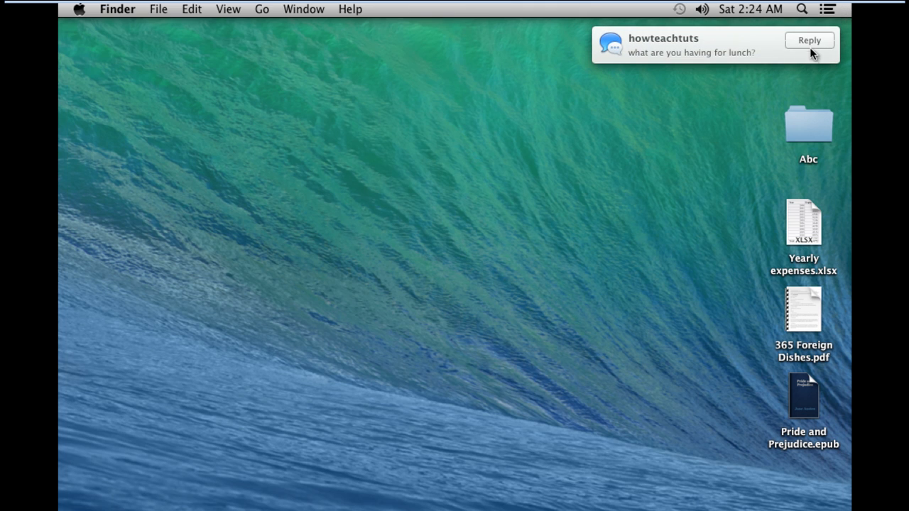
Step: Reply 'Pasta' inline to the lunch question banner without leaving the desktop
left_click(809, 40)
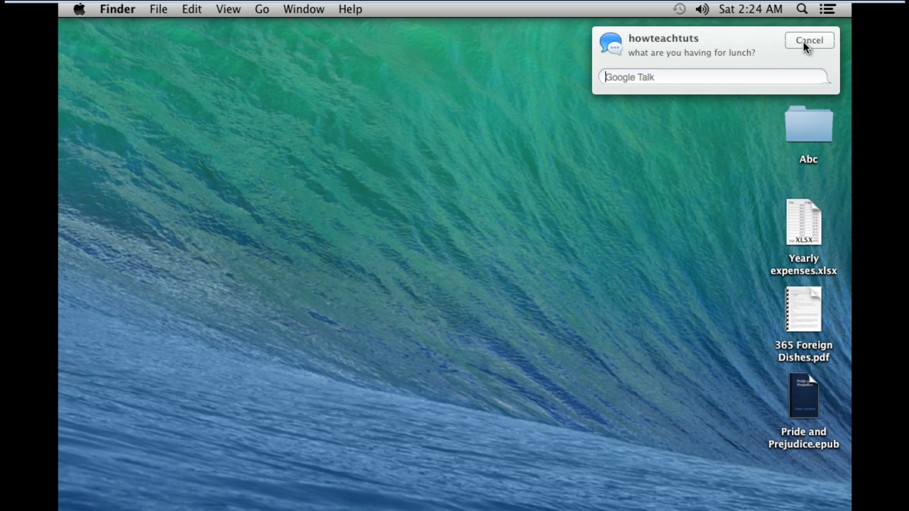
type("Pasta")
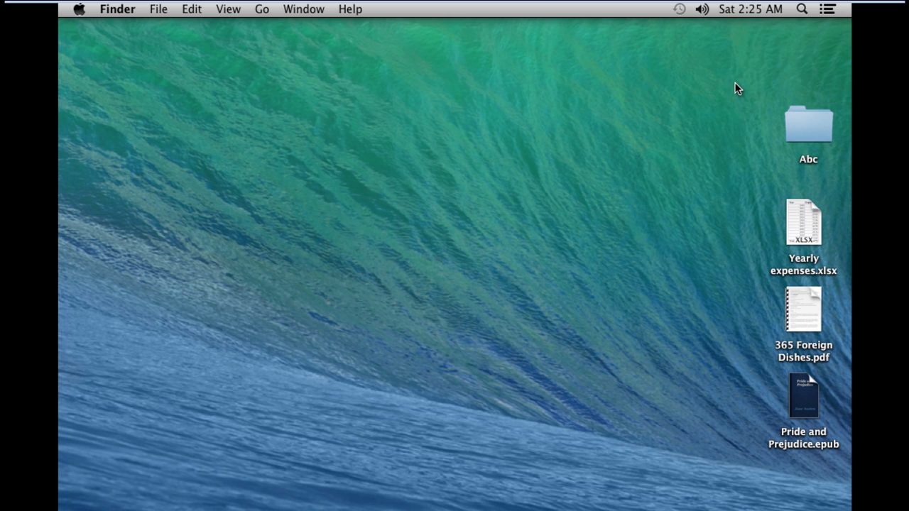
mouse_move(715, 91)
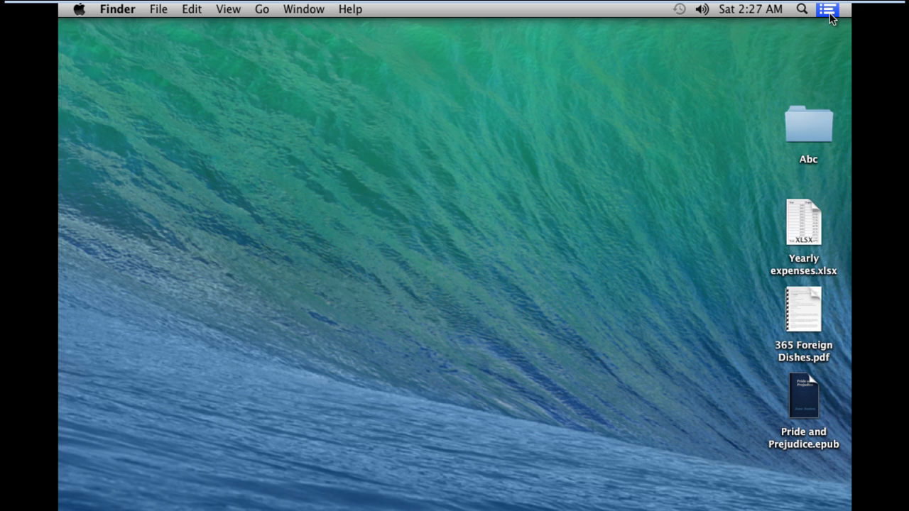
Step: Find 'Notification' with Spotlight and open the Notifications pane of System Preferences
left_click(826, 8)
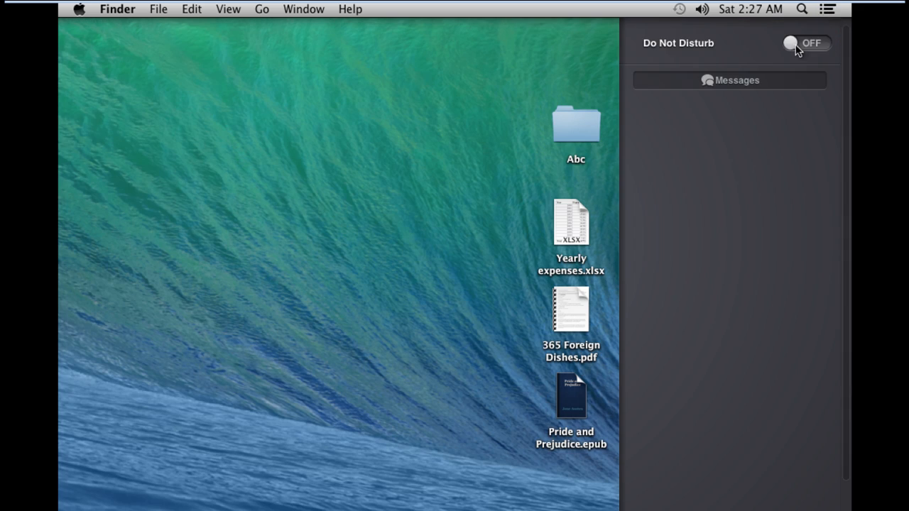
left_click(807, 43)
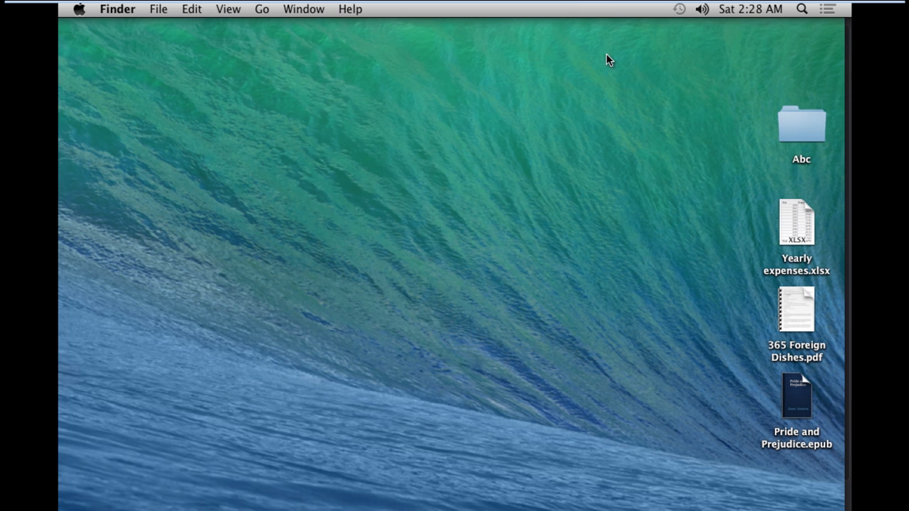
left_click(801, 9)
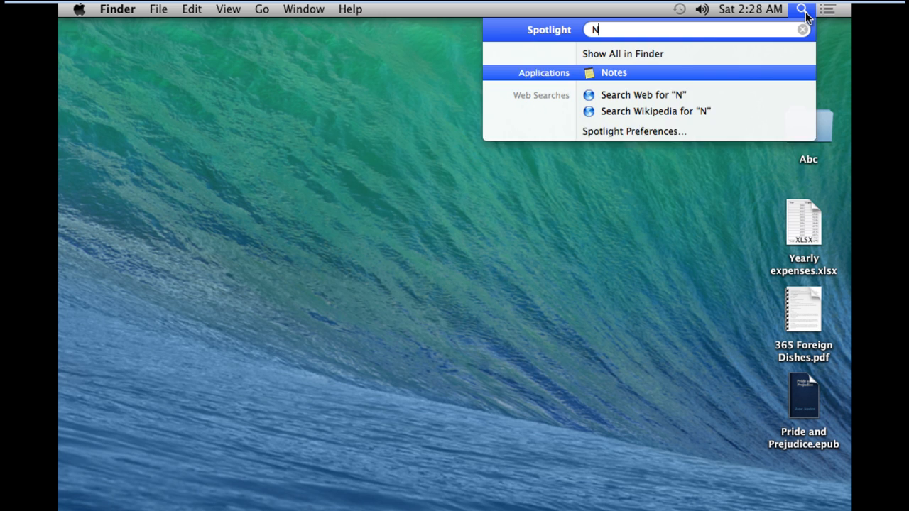
type("otification")
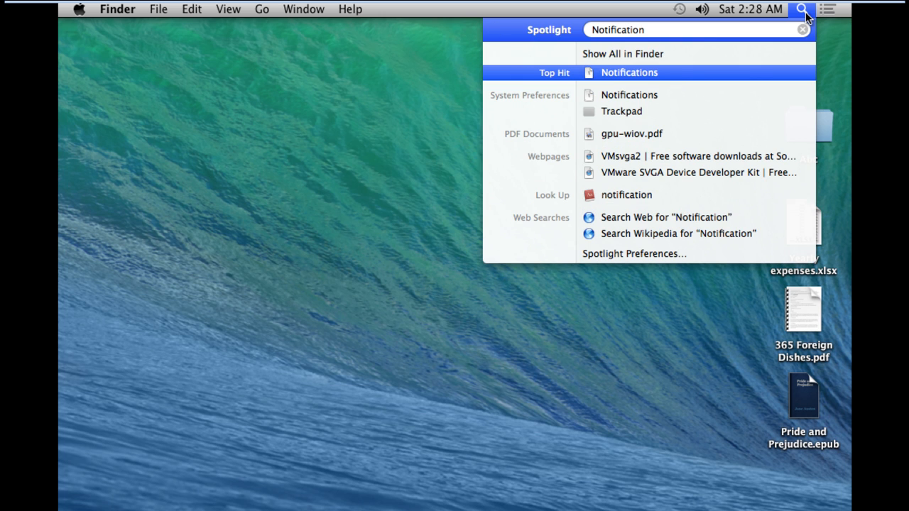
left_click(628, 71)
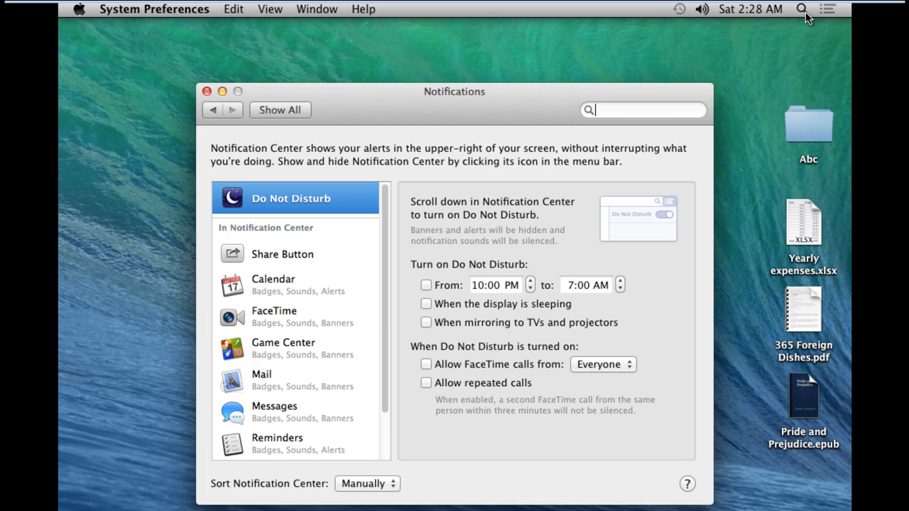
Step: Schedule Do Not Disturb 10:00 PM to 7:00 PM, plus display sleep and TV mirroring, then select Messages
scroll("down", 3)
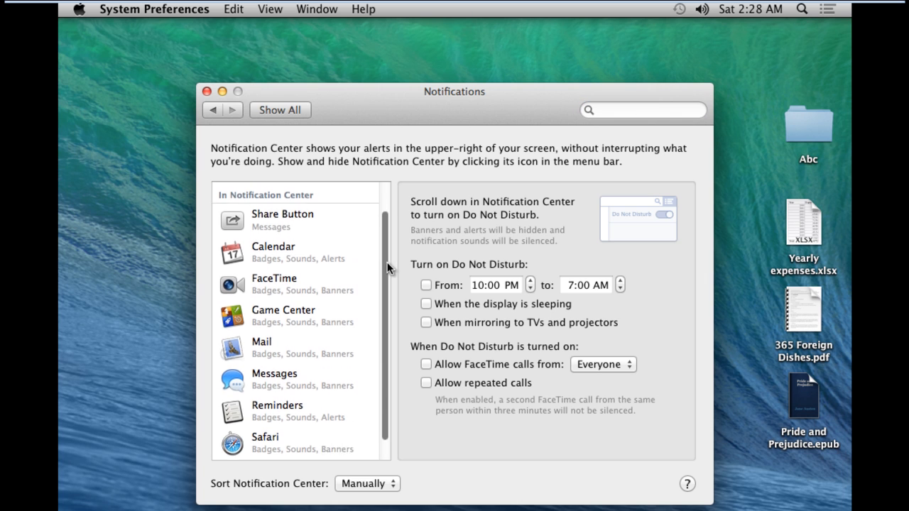
scroll("down", 3)
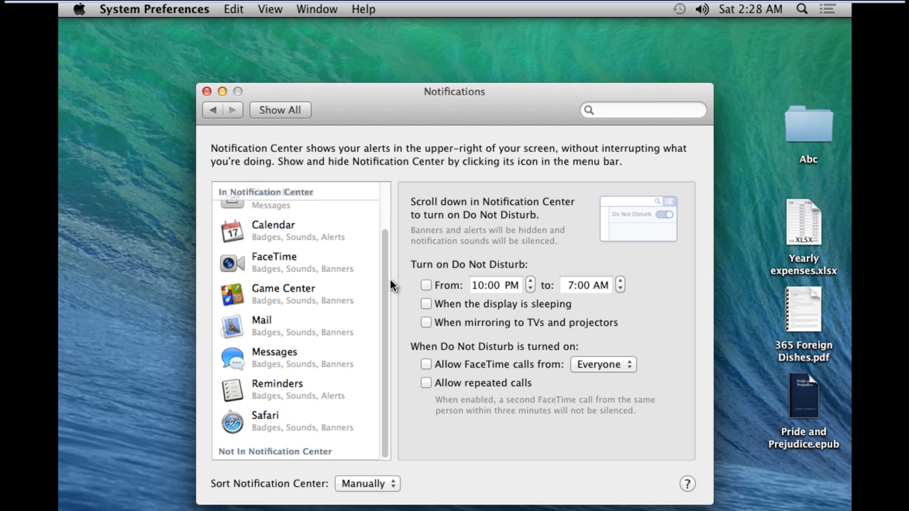
mouse_move(428, 290)
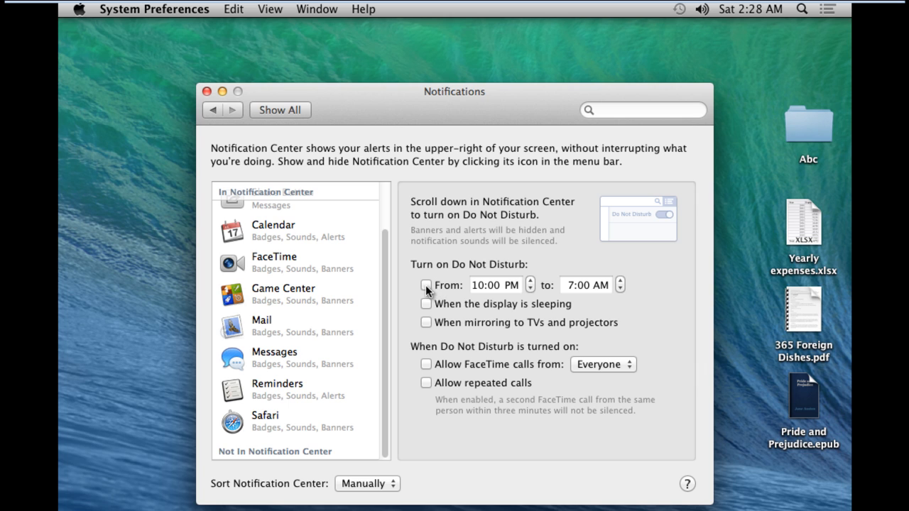
left_click(426, 284)
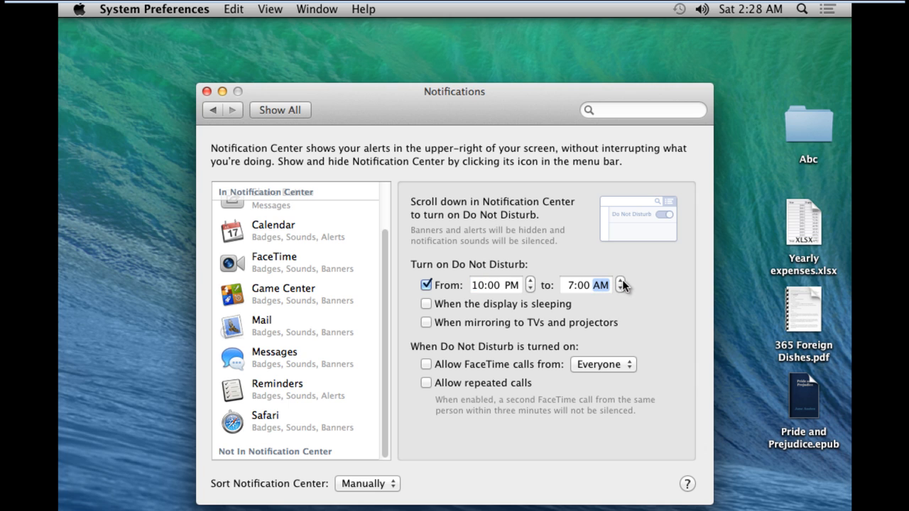
left_click(619, 281)
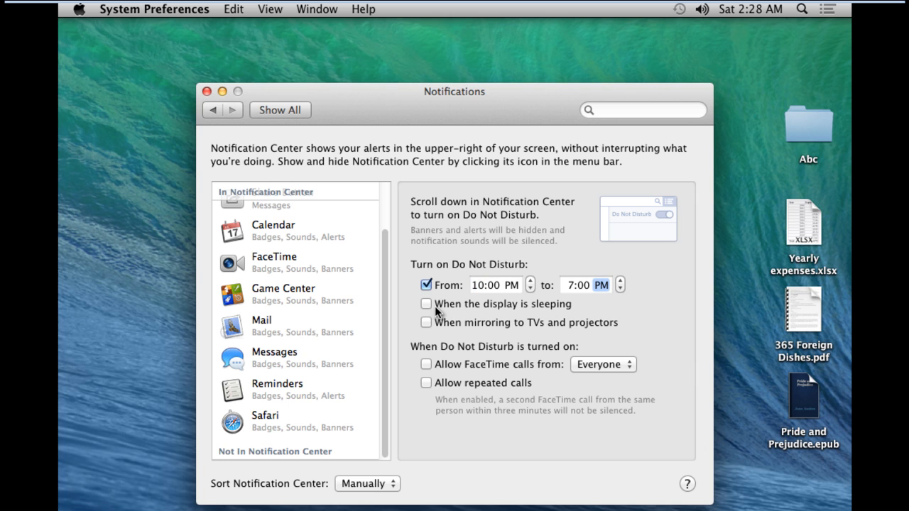
left_click(426, 303)
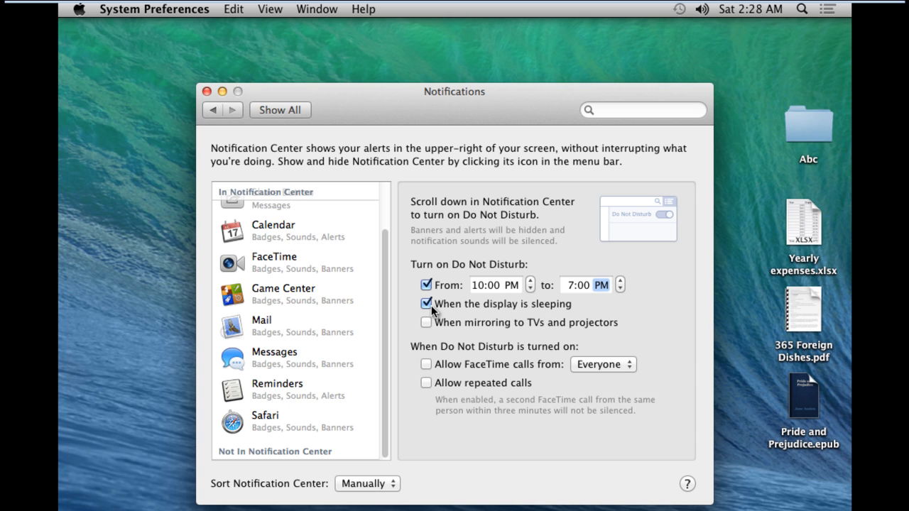
left_click(426, 321)
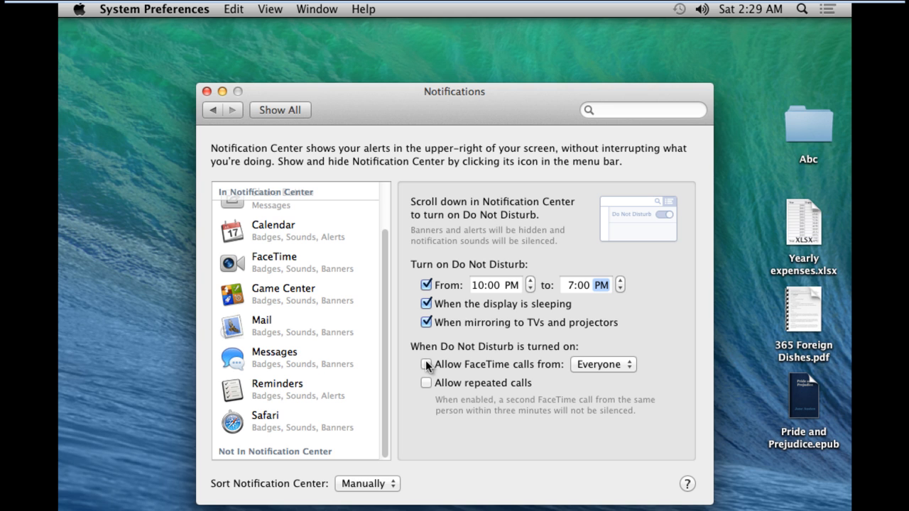
left_click(277, 406)
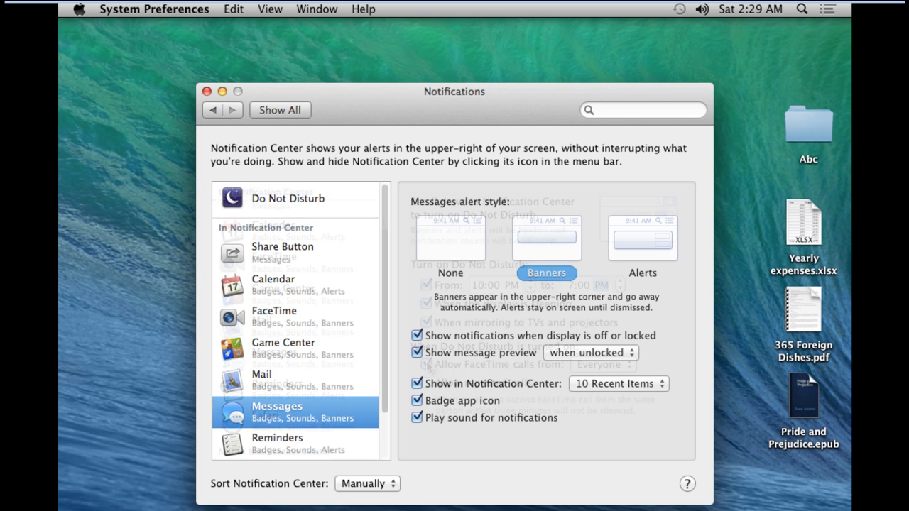
Step: Set Messages to the Alerts style and close System Preferences
left_click(296, 412)
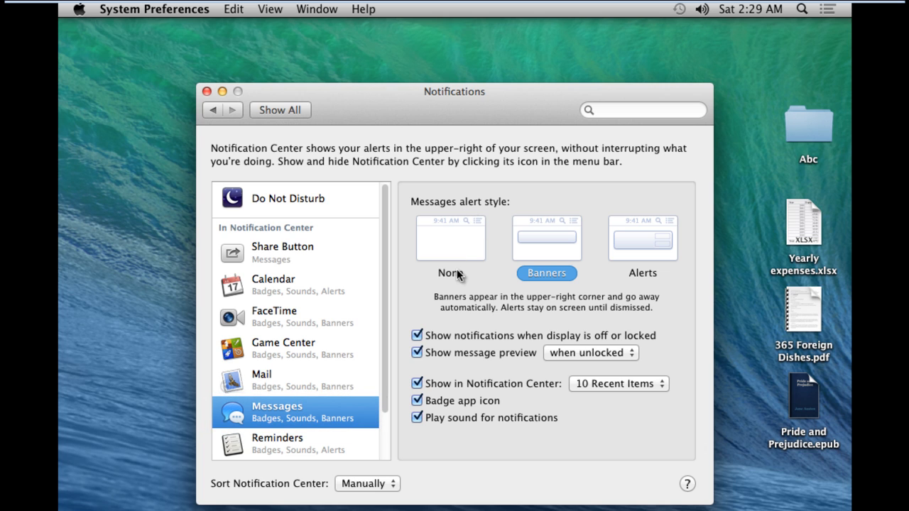
mouse_move(630, 253)
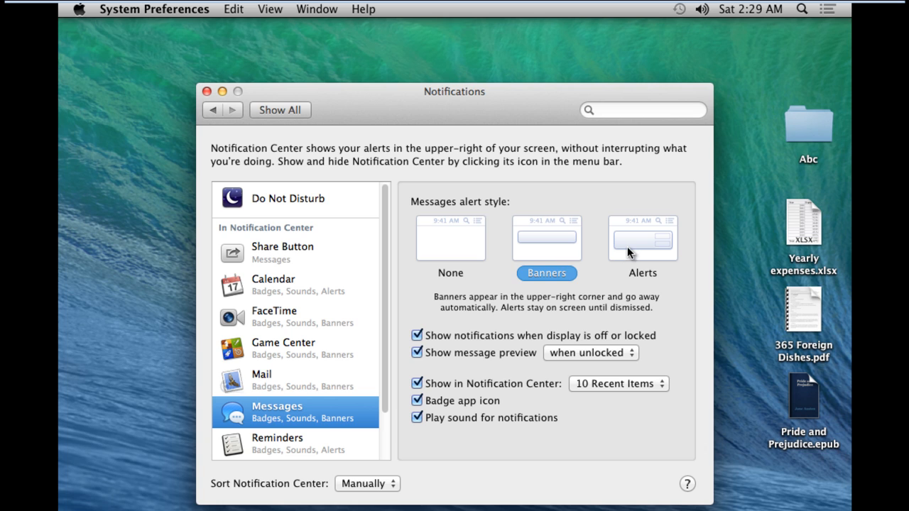
left_click(642, 239)
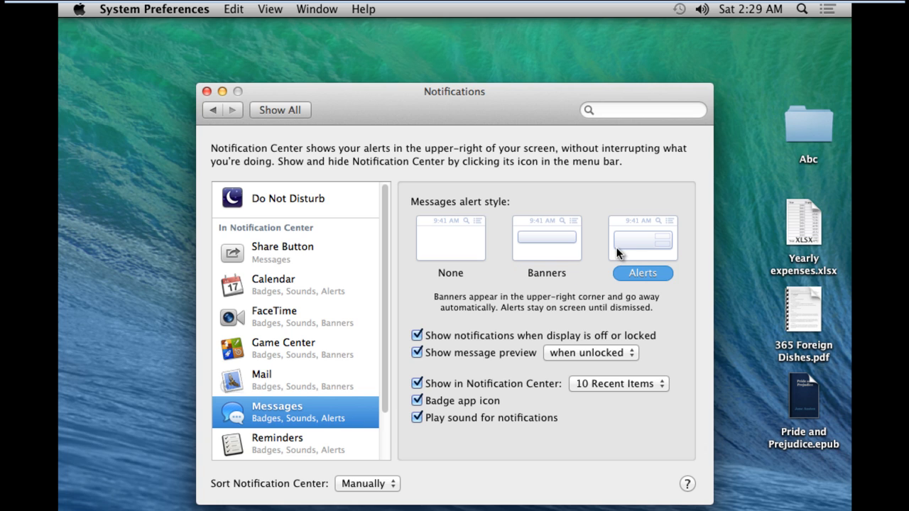
mouse_move(361, 272)
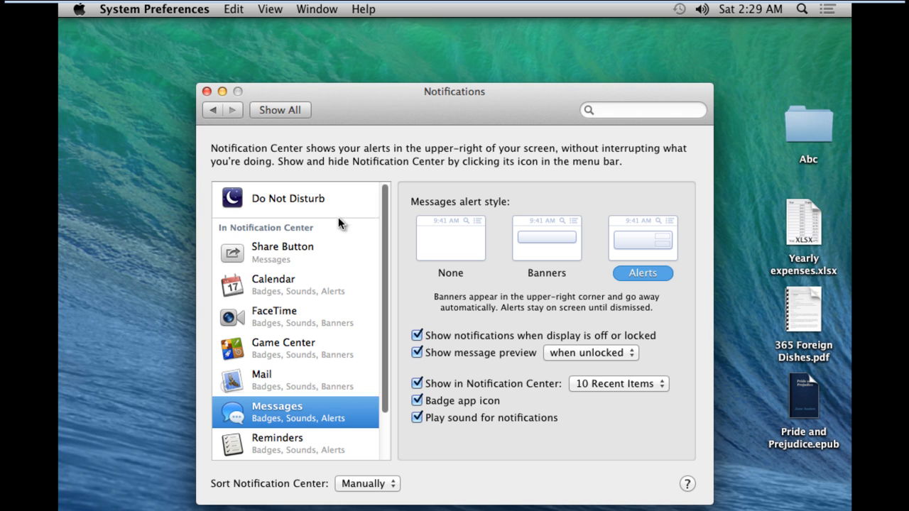
mouse_move(244, 137)
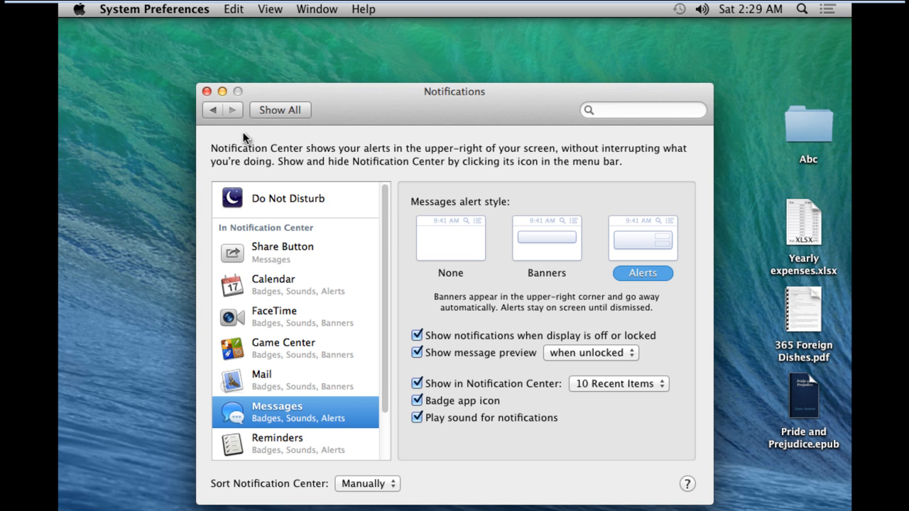
left_click(207, 91)
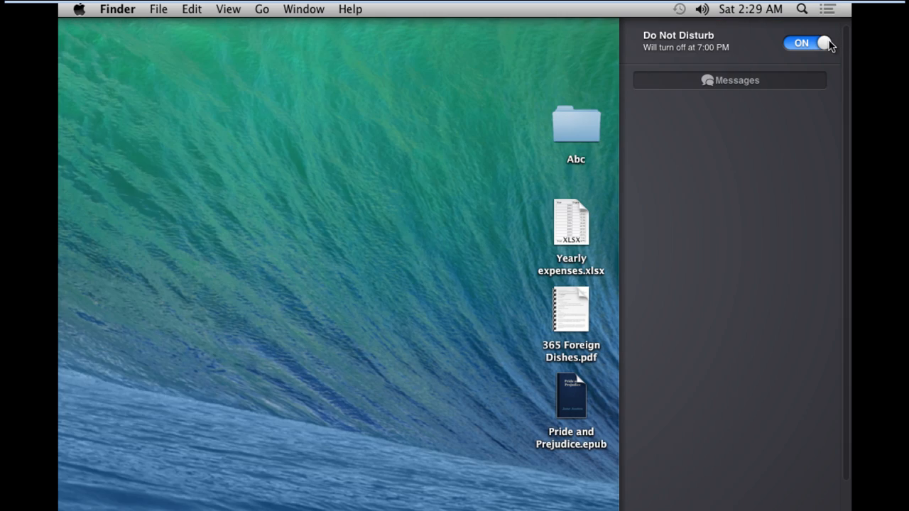
Step: Switch Do Not Disturb off so the 'Ooh that's good' alert appears
left_click(807, 43)
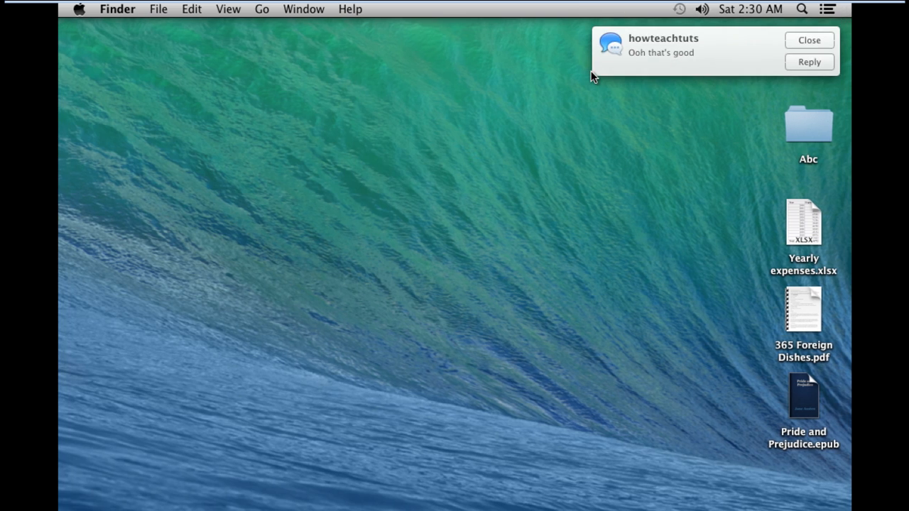
mouse_move(605, 77)
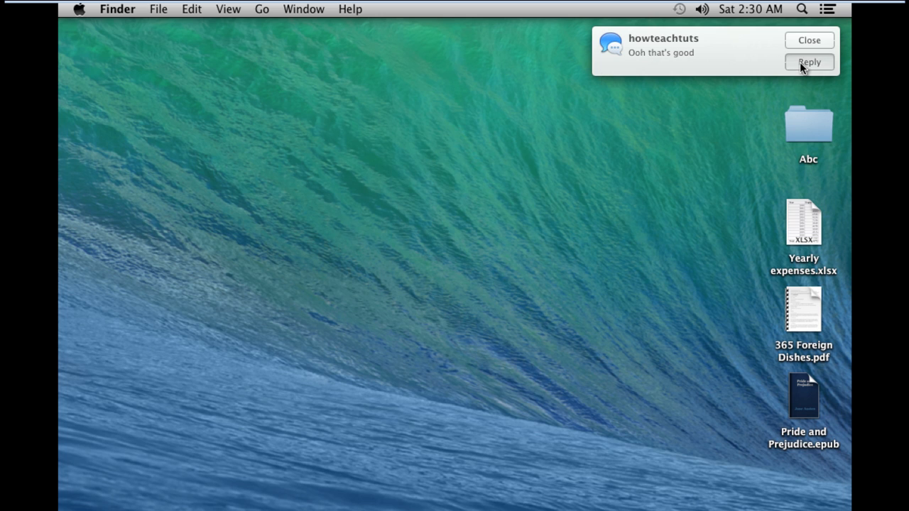
Step: Start an inline reply to 'Ooh that's good' reading 'N what about you', not yet sent
left_click(809, 62)
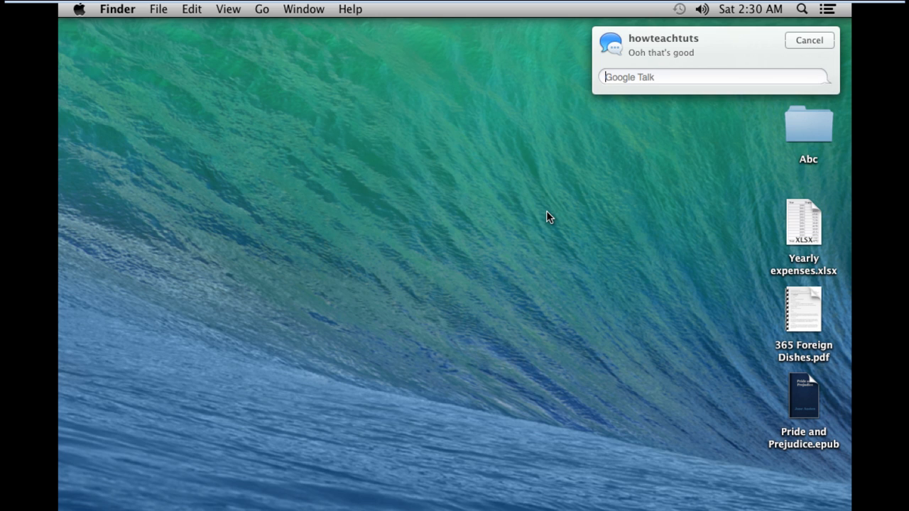
type("N wah")
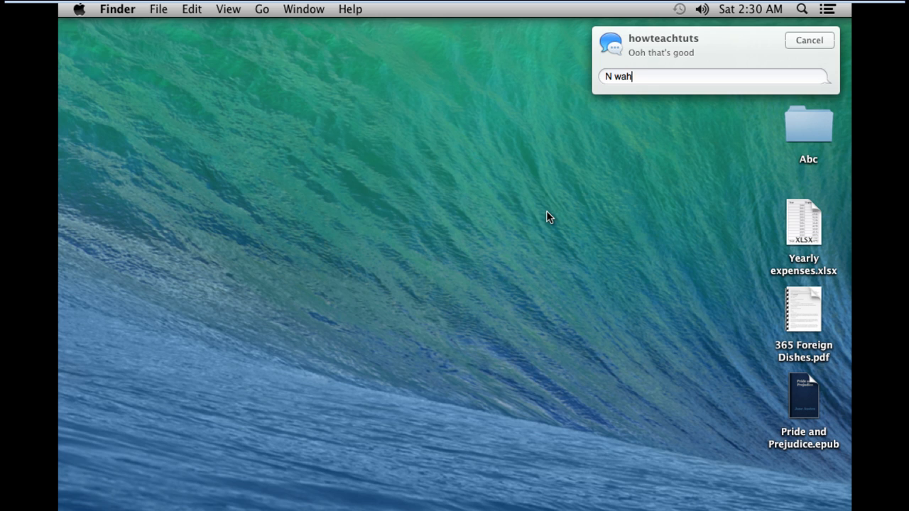
type("what")
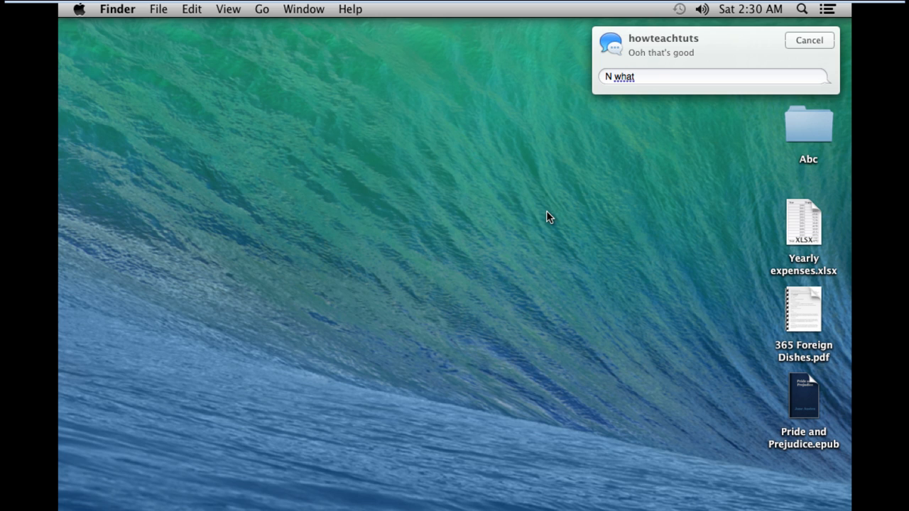
type("about")
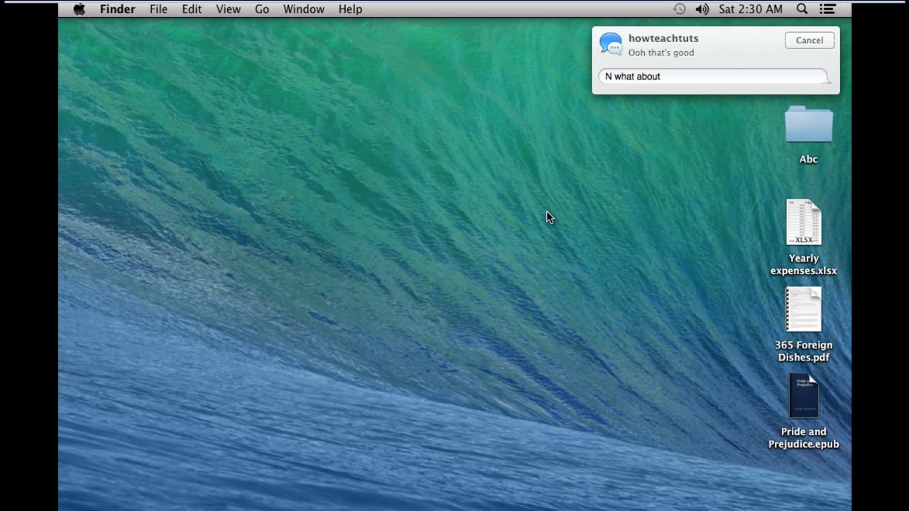
type("you")
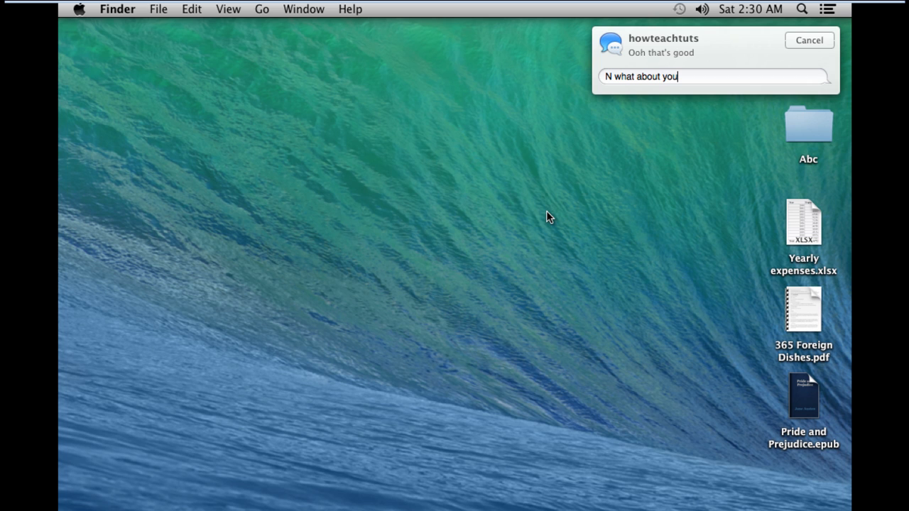